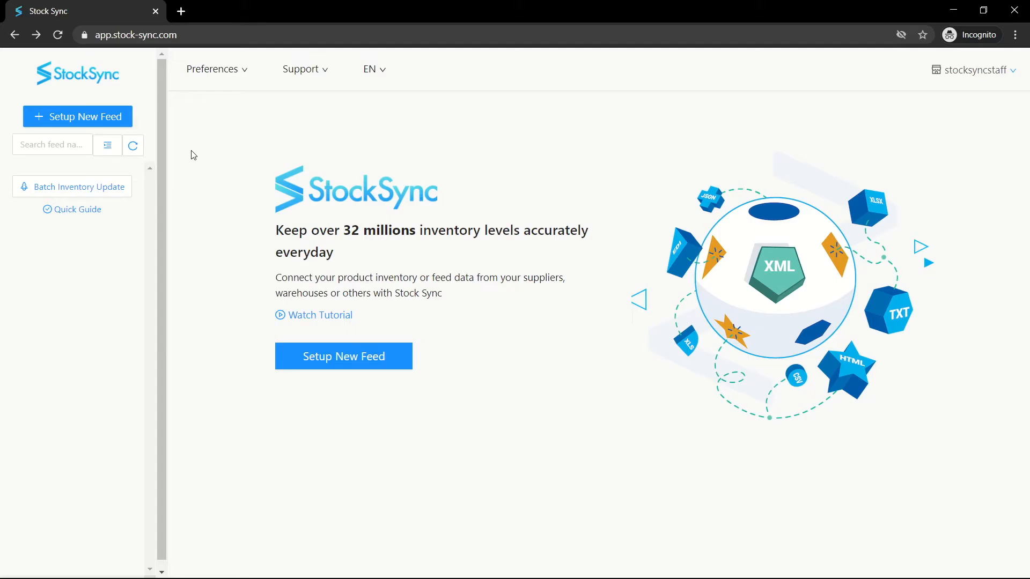
pyautogui.moveTo(214, 288)
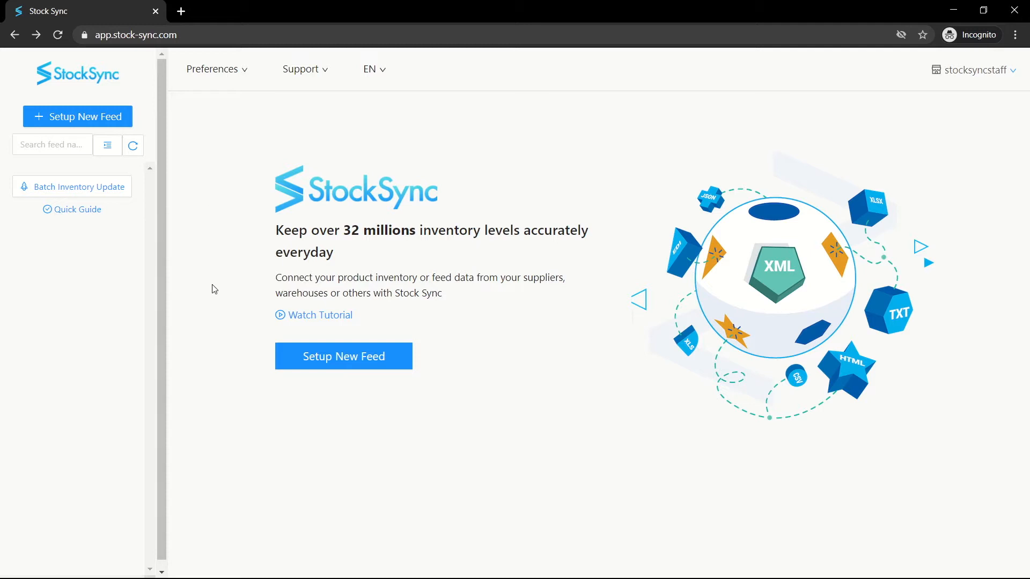
pyautogui.moveTo(223, 218)
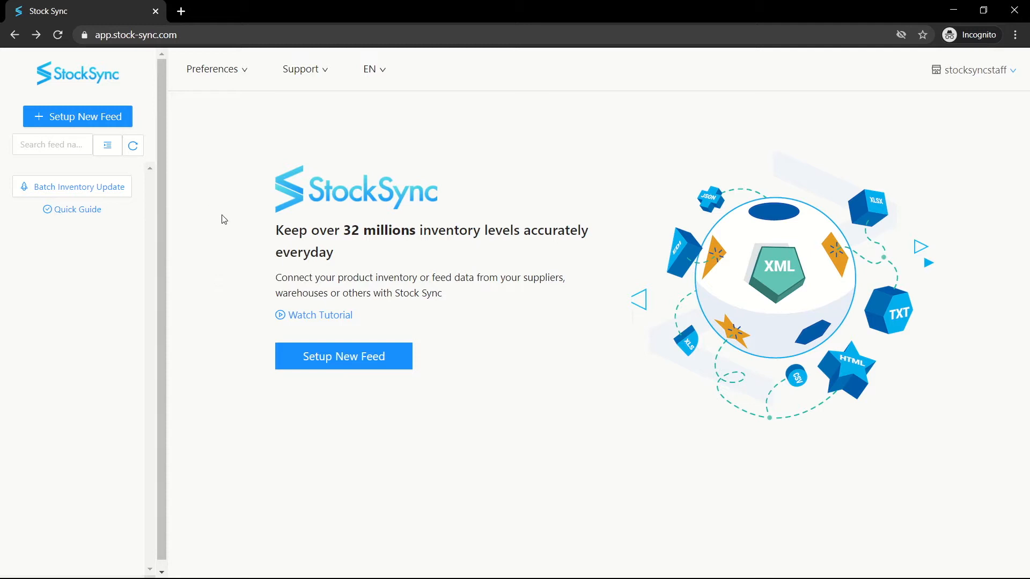
pyautogui.moveTo(545, 417)
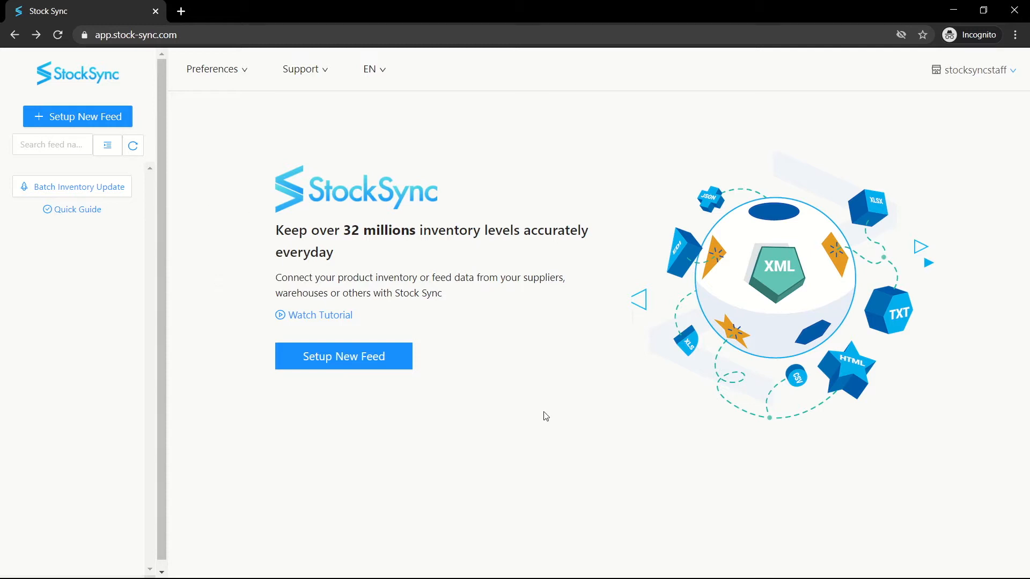
pyautogui.moveTo(343, 356)
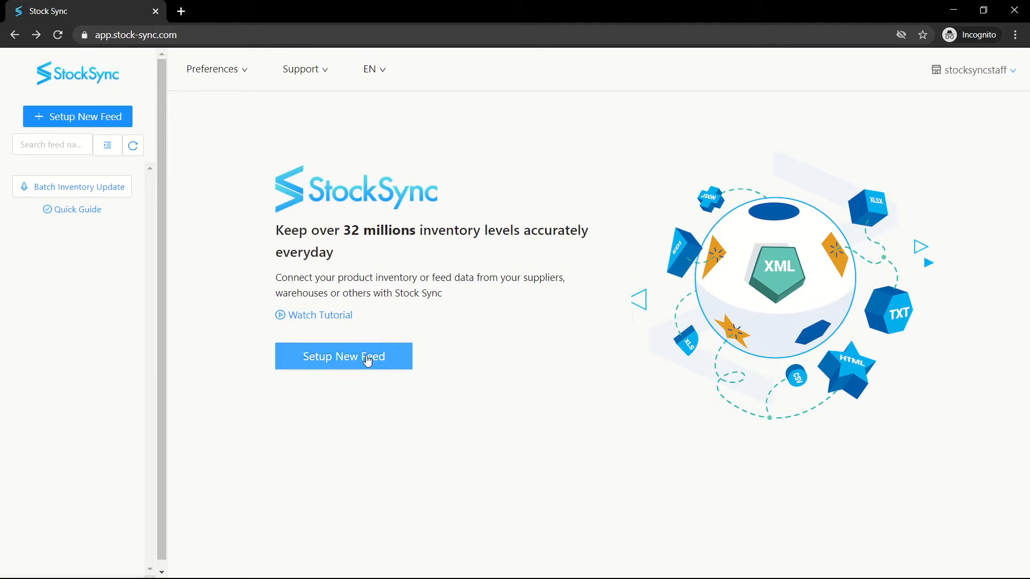
# Step: Start a new feed and compare the after-import actions: update, add new, remove discontinued
pyautogui.click(343, 356)
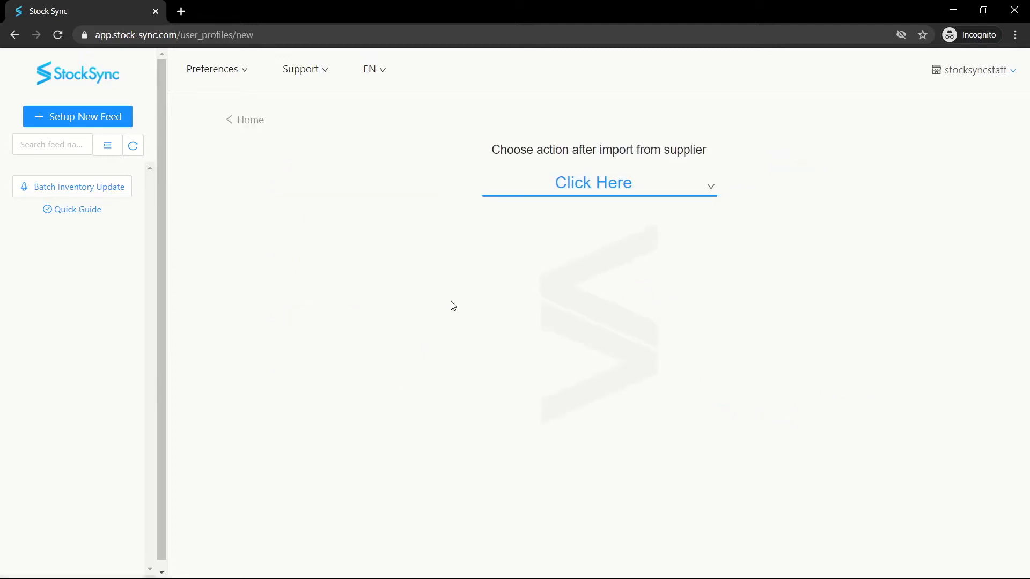
pyautogui.click(595, 182)
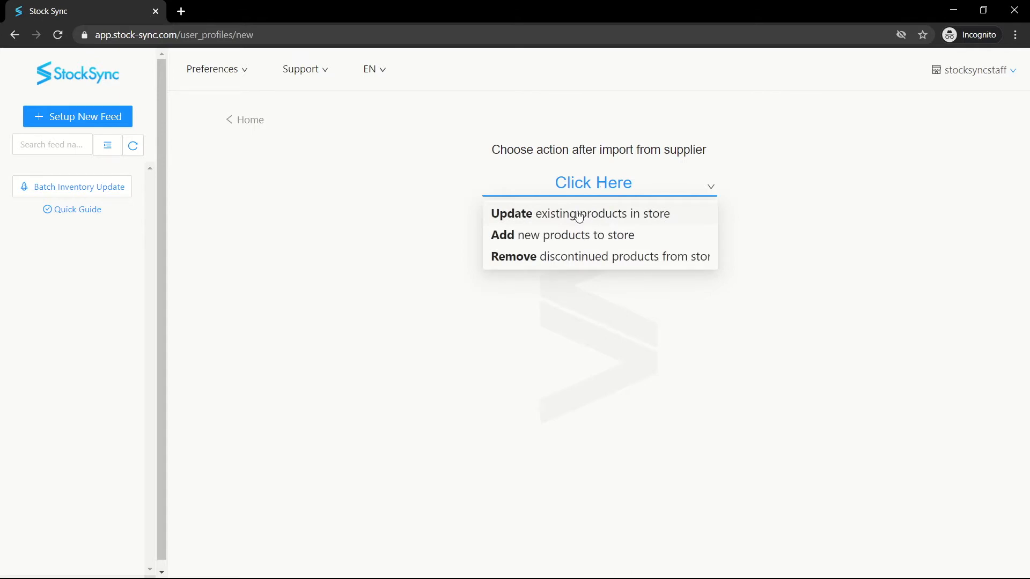
pyautogui.click(578, 214)
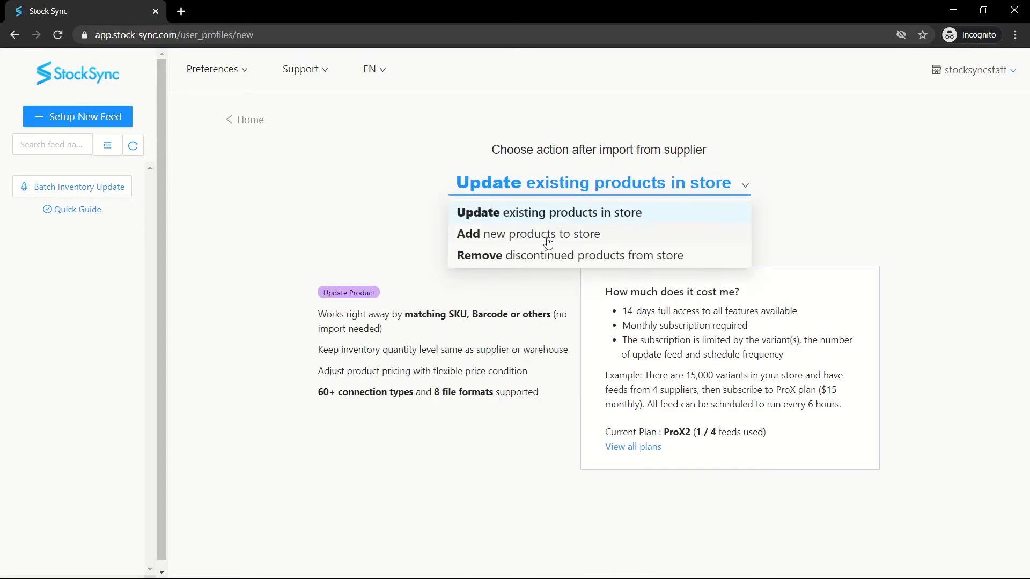
pyautogui.click(528, 234)
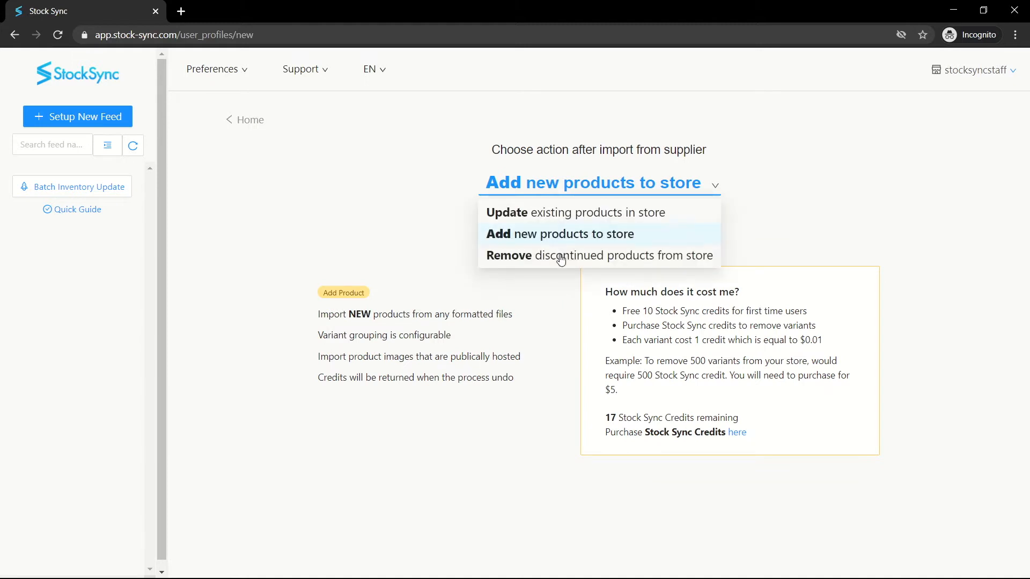
pyautogui.click(599, 255)
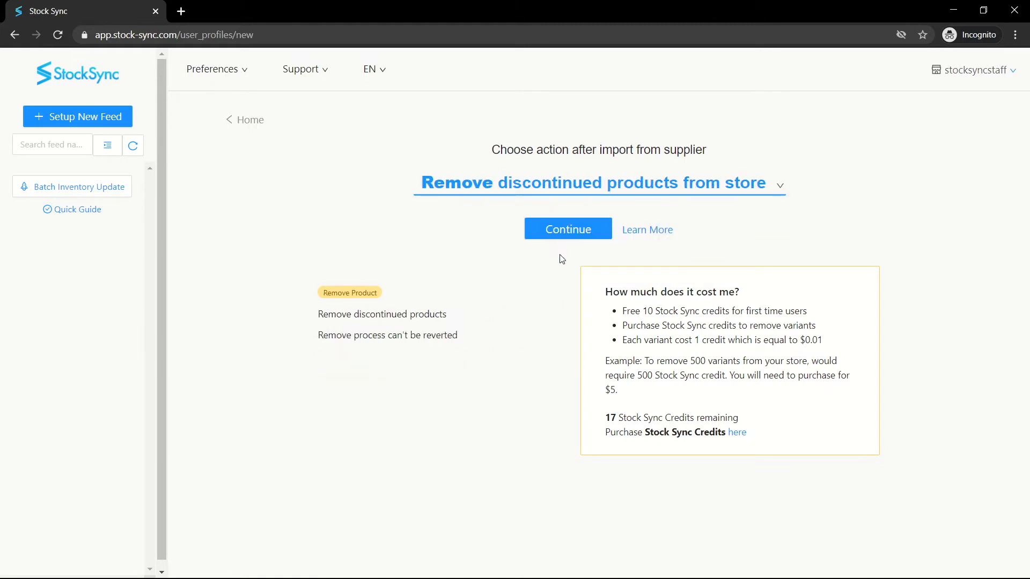
# Step: Settle the after-import action back on 'Update existing products in store'
pyautogui.click(596, 183)
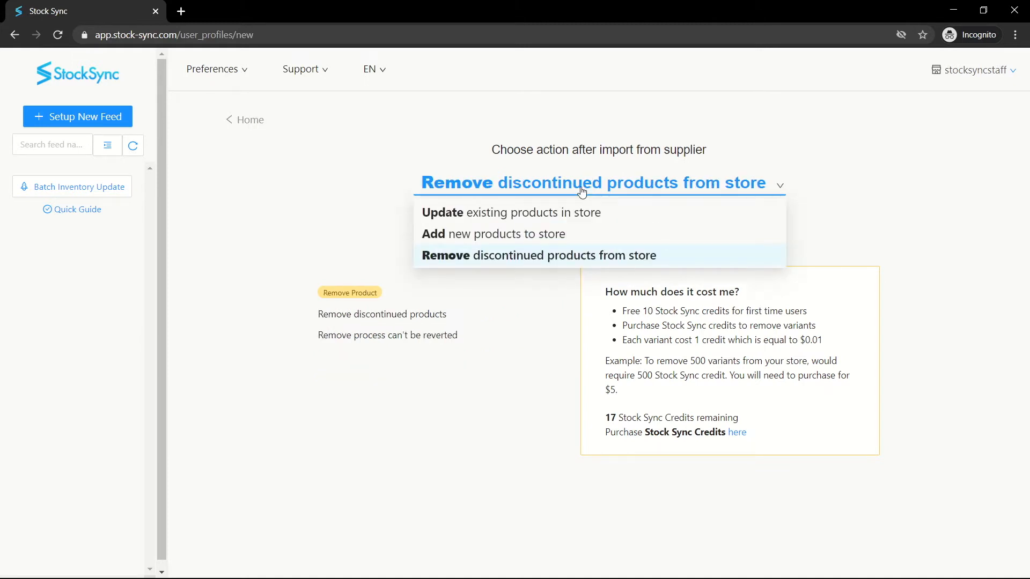
pyautogui.click(510, 213)
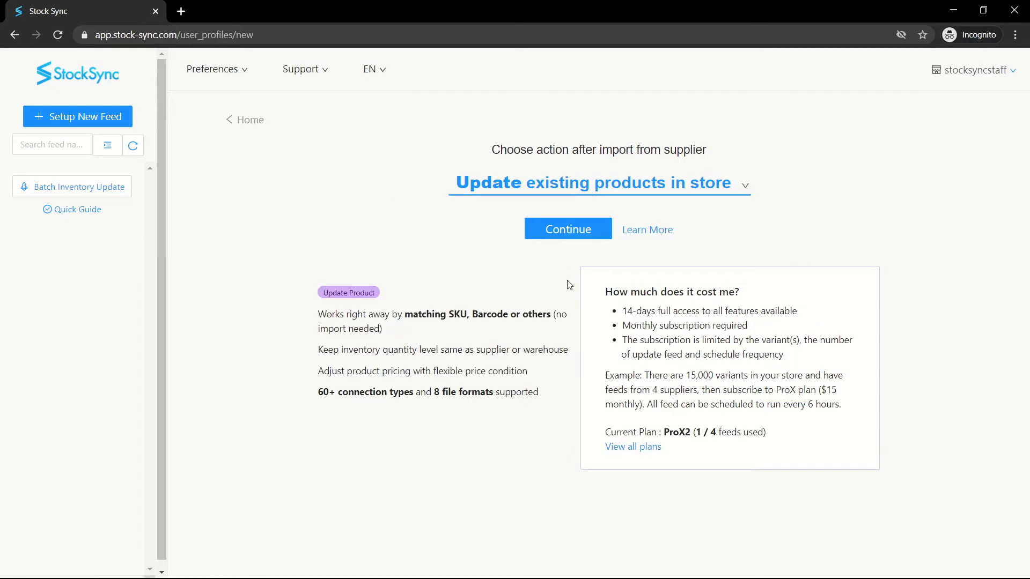
pyautogui.moveTo(605, 327)
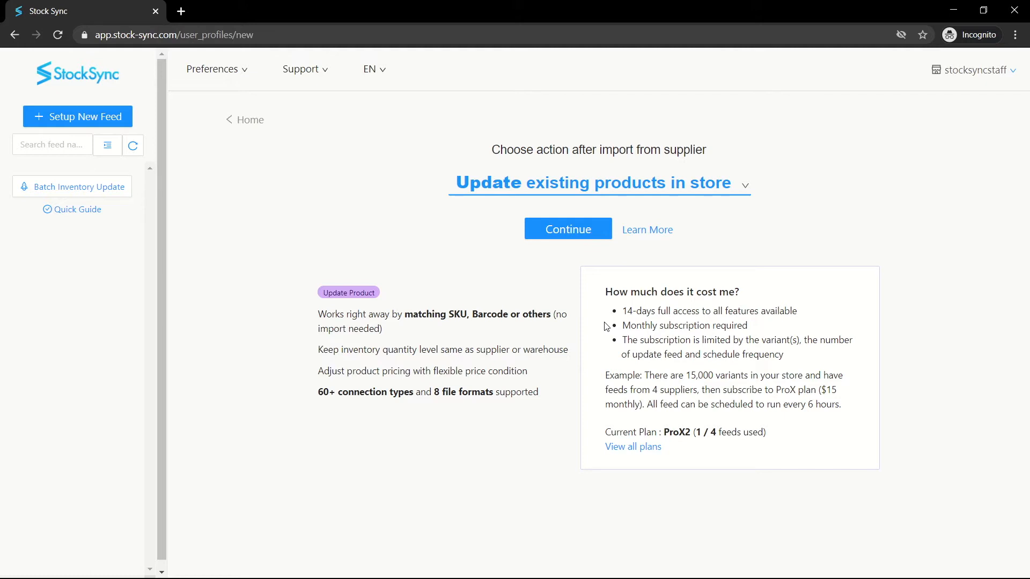
pyautogui.click(558, 233)
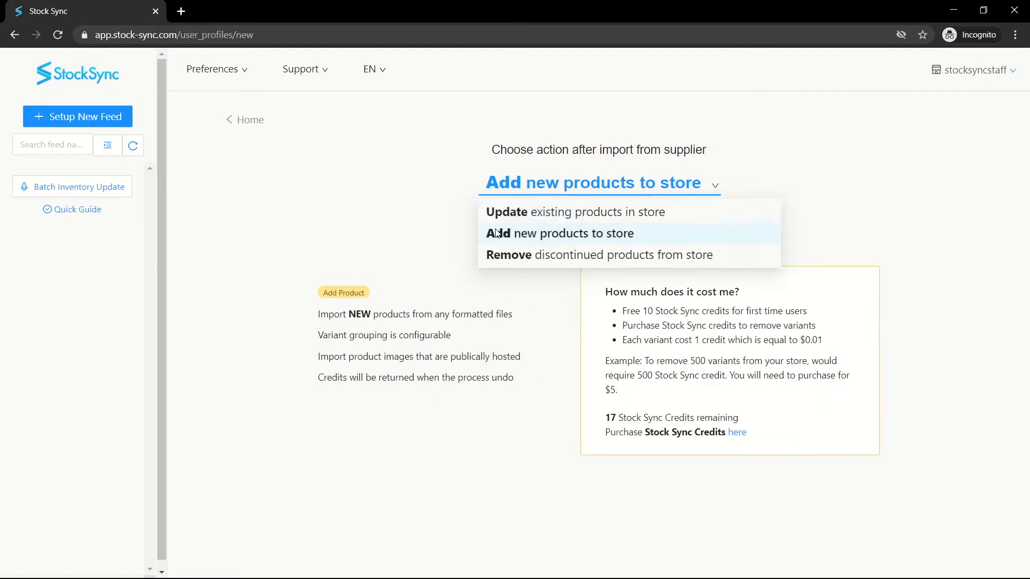
pyautogui.click(559, 233)
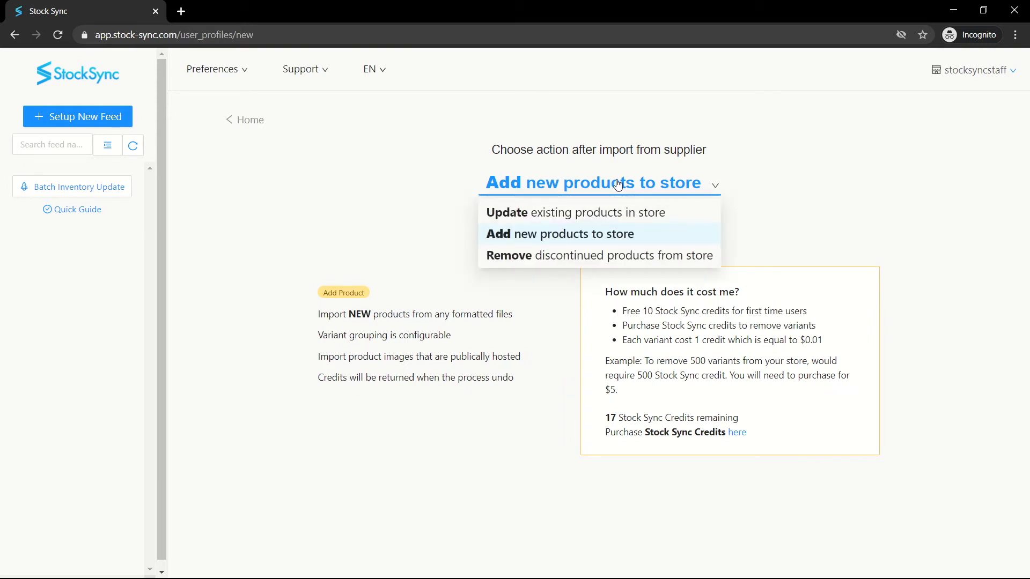
pyautogui.moveTo(520, 218)
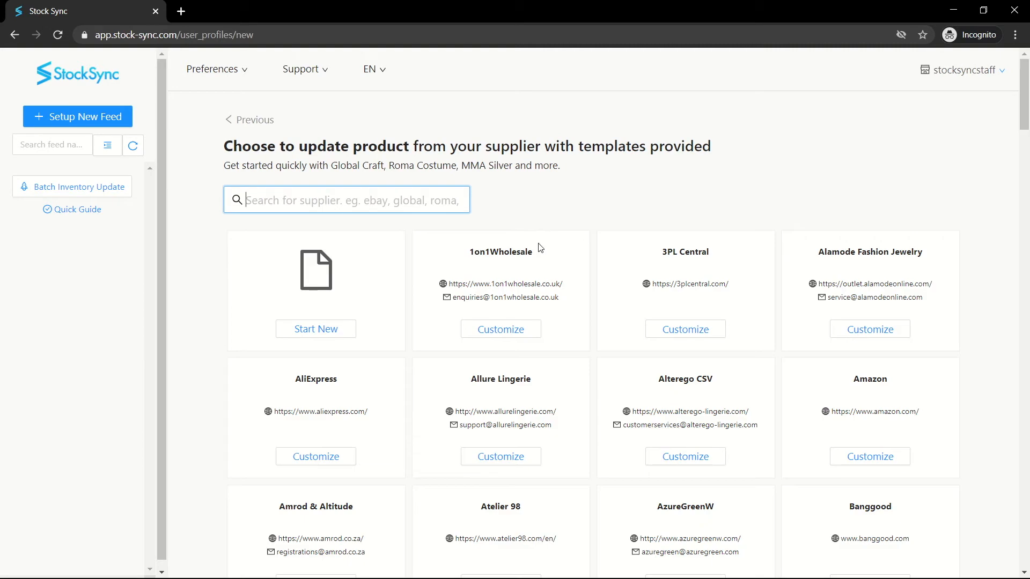
# Step: Find Dropshipping B2B (WWTech) in the supplier templates and confirm customizing it
pyautogui.scroll(-3)
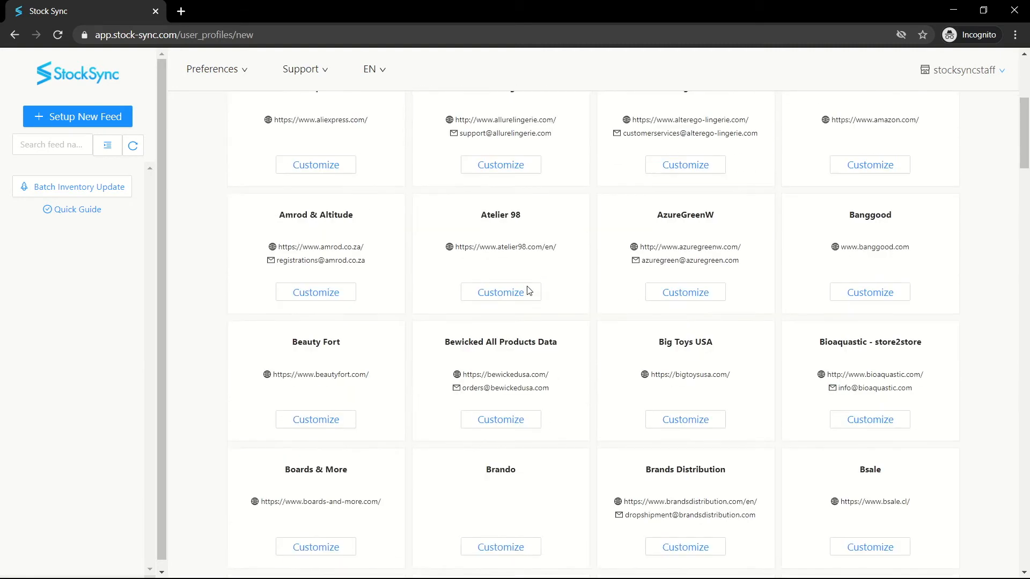
pyautogui.scroll(-3)
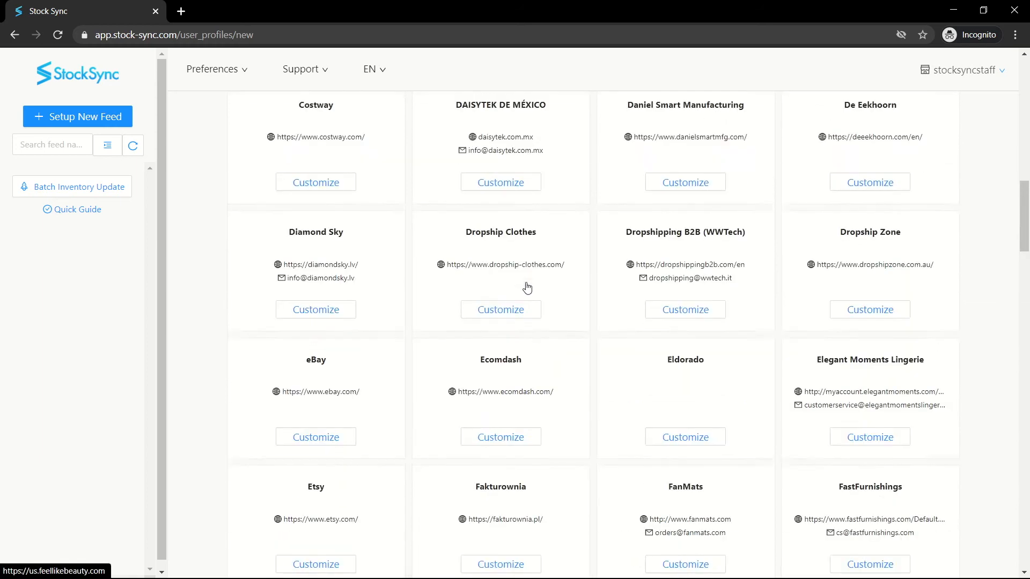
pyautogui.scroll(3)
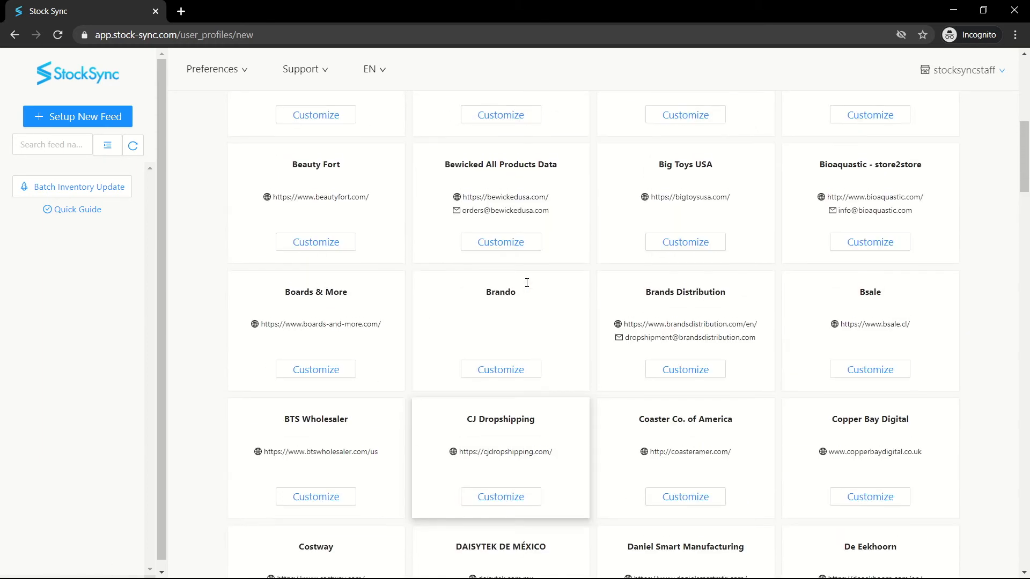
pyautogui.scroll(3)
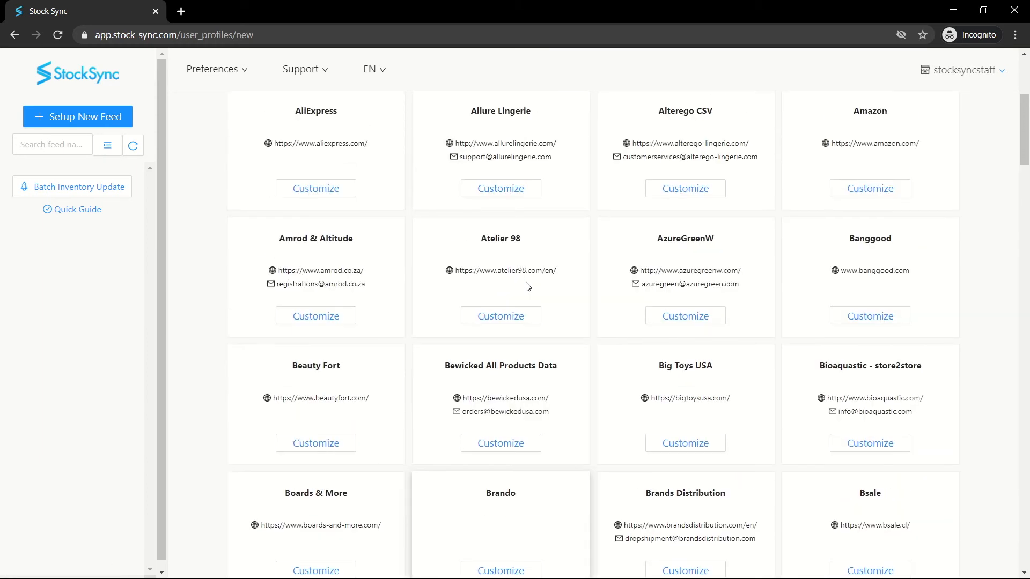
pyautogui.scroll(-3)
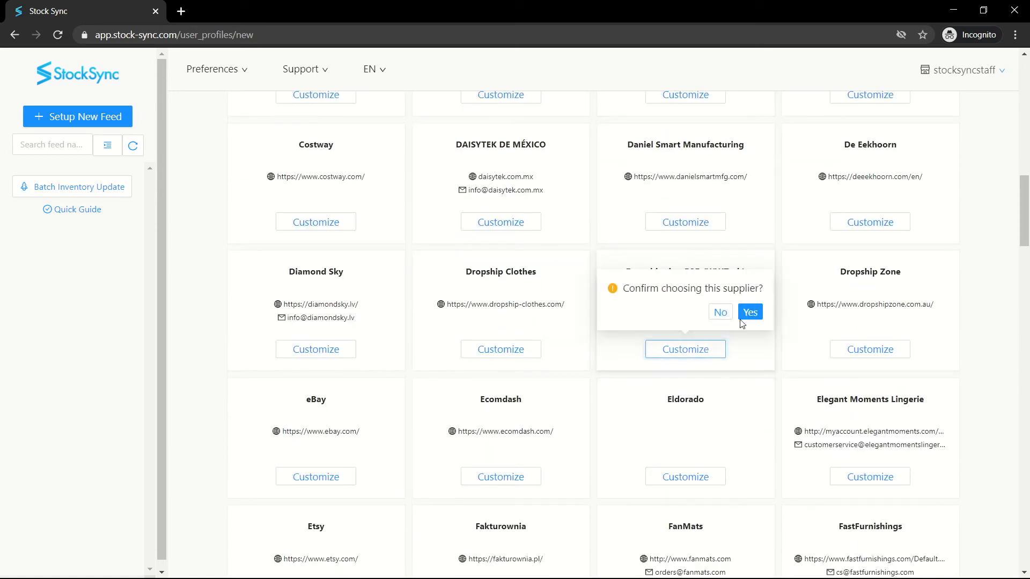
pyautogui.click(750, 311)
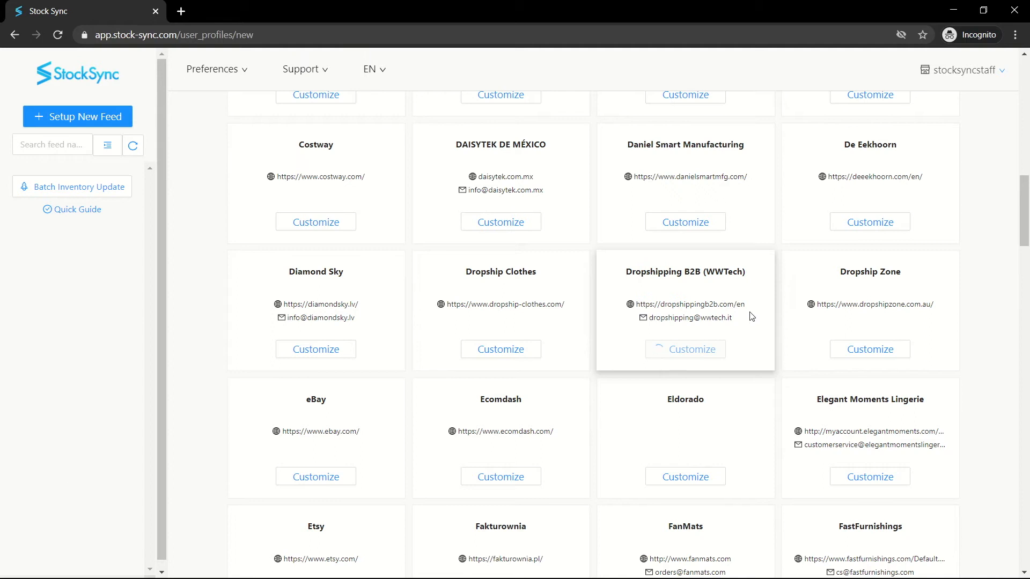
# Step: Review the template's connection settings unchanged and continue to field mappings
pyautogui.click(684, 348)
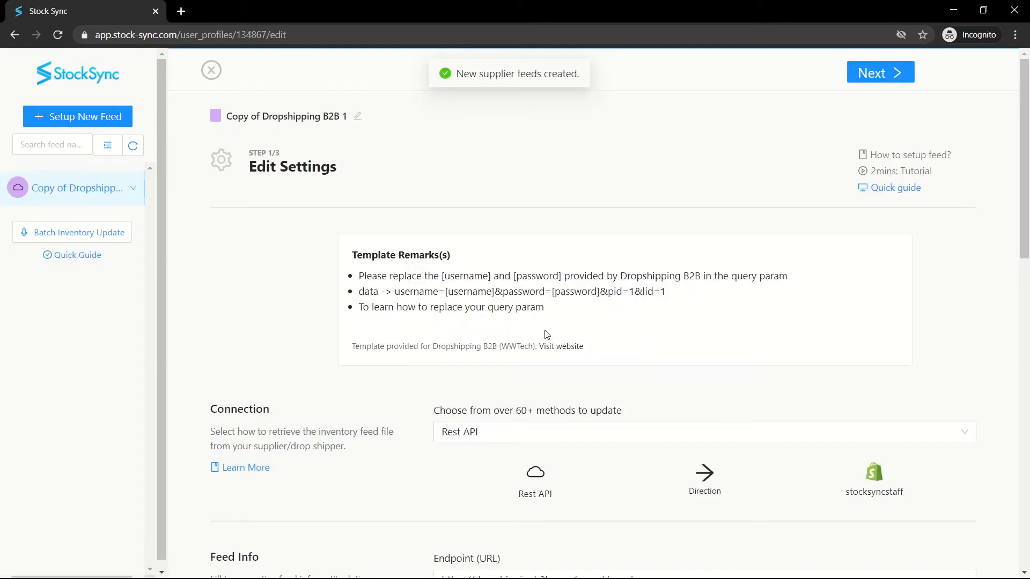
pyautogui.moveTo(387, 361)
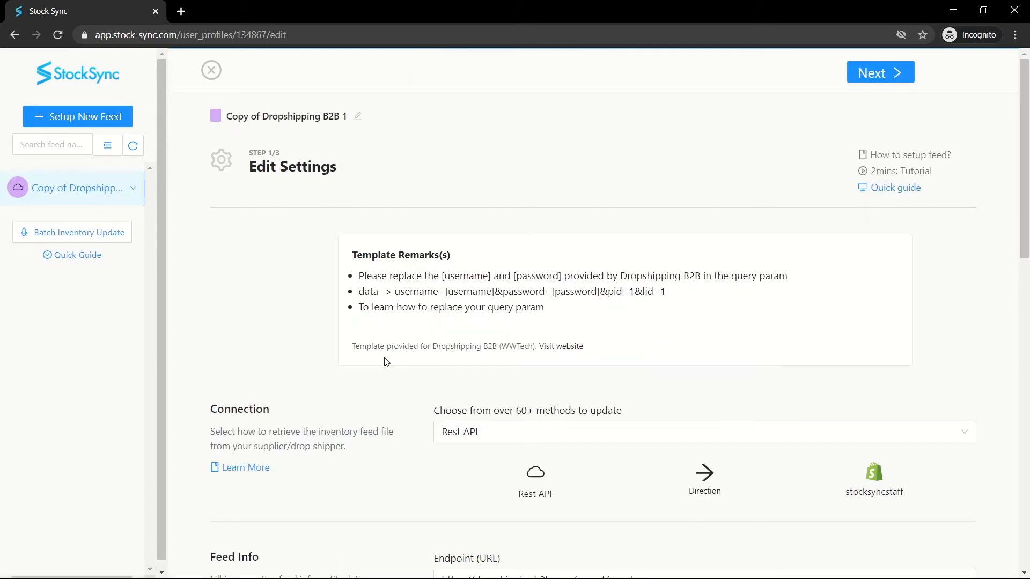
pyautogui.scroll(-3)
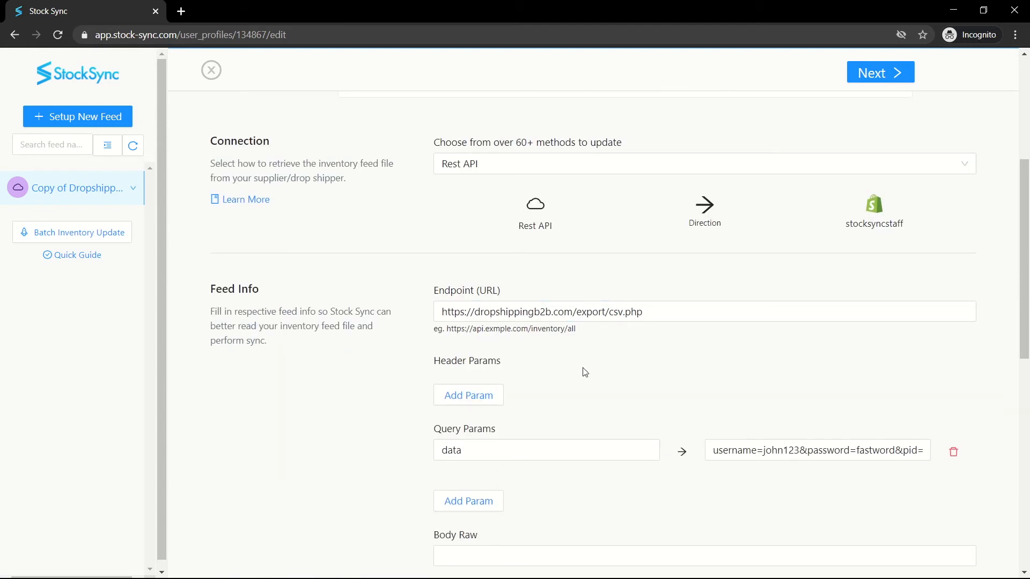
pyautogui.scroll(-3)
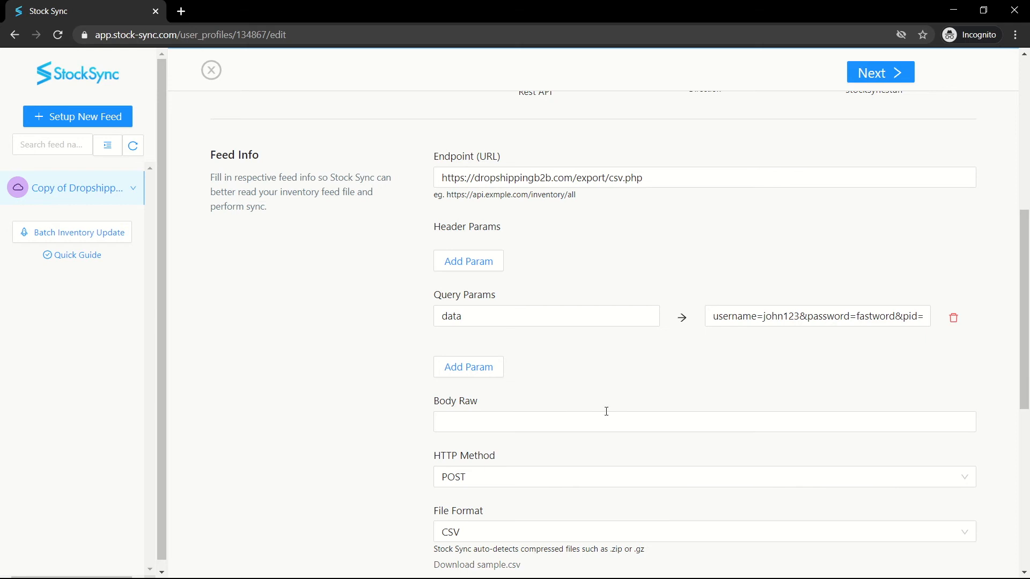
pyautogui.scroll(-3)
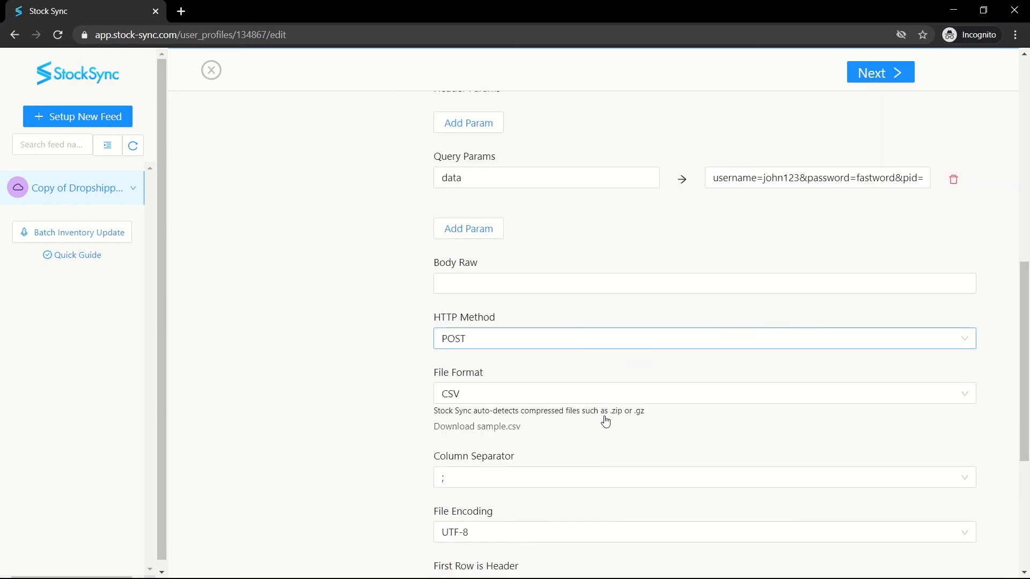
pyautogui.scroll(-3)
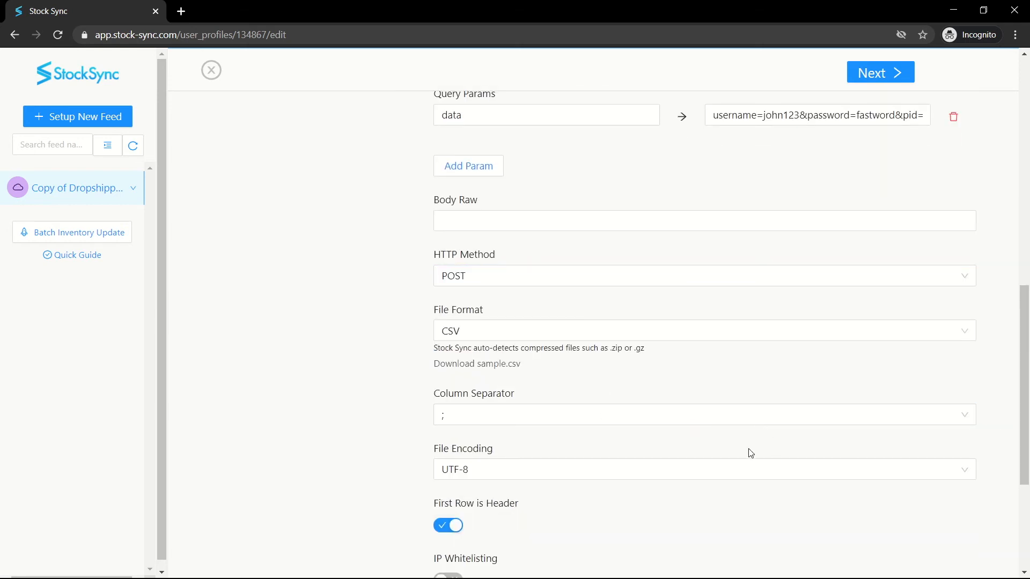
pyautogui.scroll(-3)
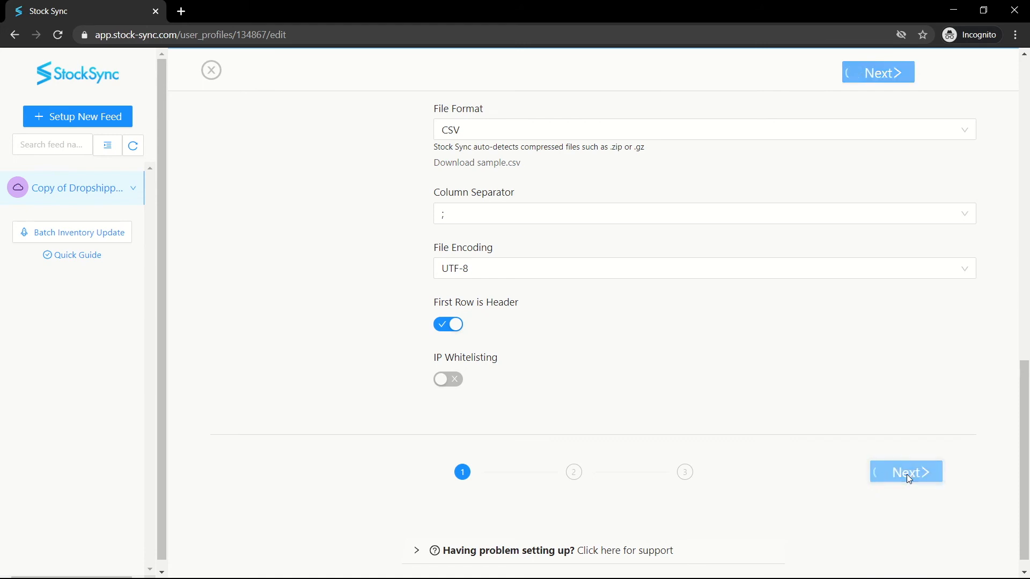
pyautogui.click(905, 472)
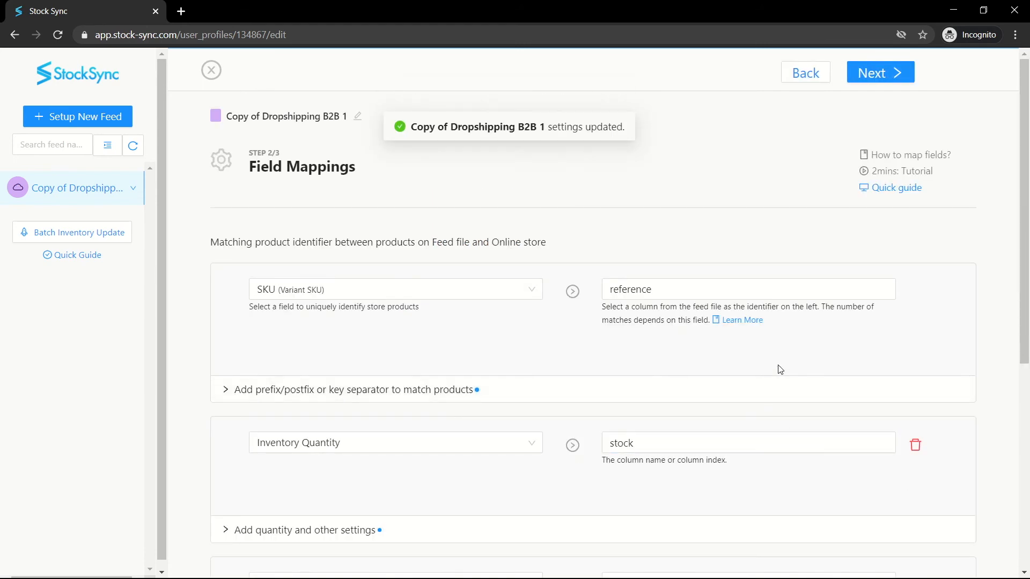
# Step: Keep the default field mappings and finish saving the Copy of Dropshipping B2B 1 feed
pyautogui.scroll(-3)
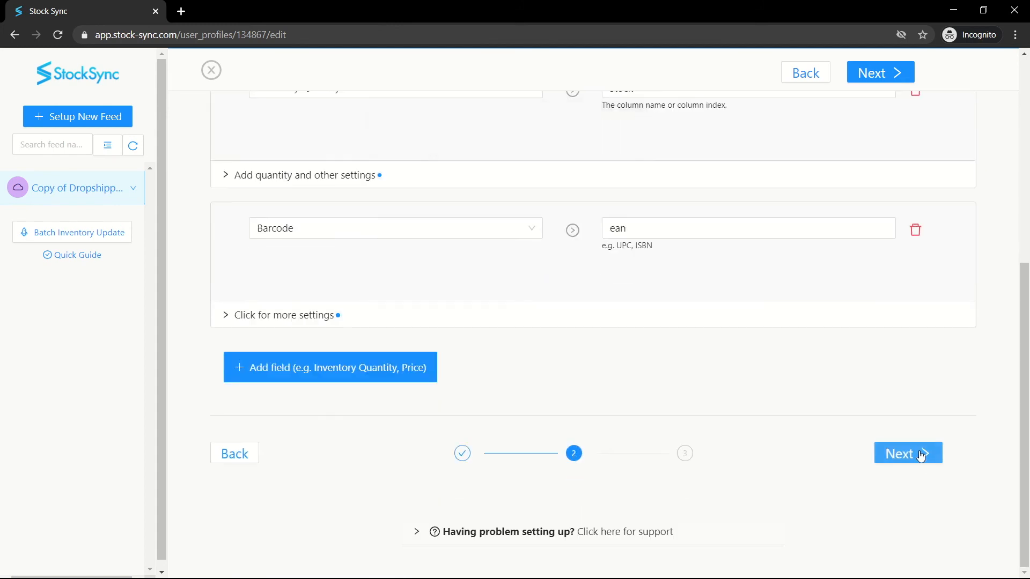
pyautogui.click(906, 452)
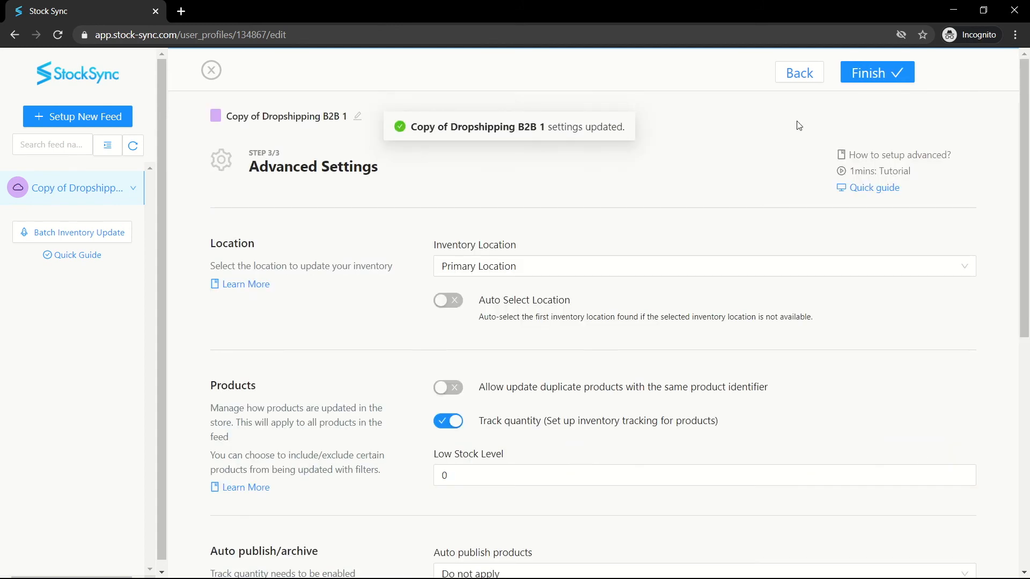
pyautogui.click(875, 72)
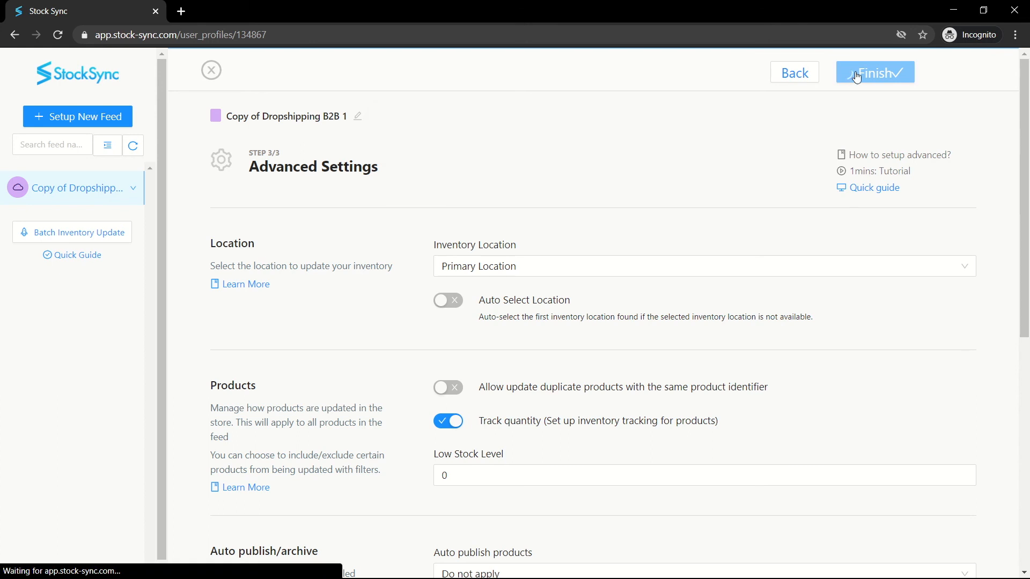
# Step: Start processing the Copy of Dropshipping B2B 1 feed so it enters the Queuing status
pyautogui.click(873, 72)
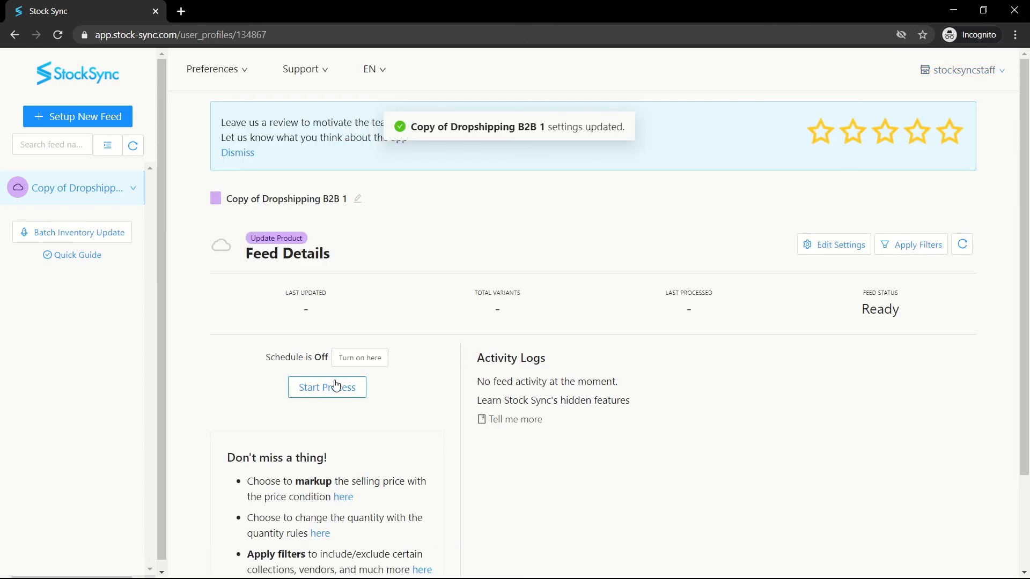
pyautogui.click(326, 387)
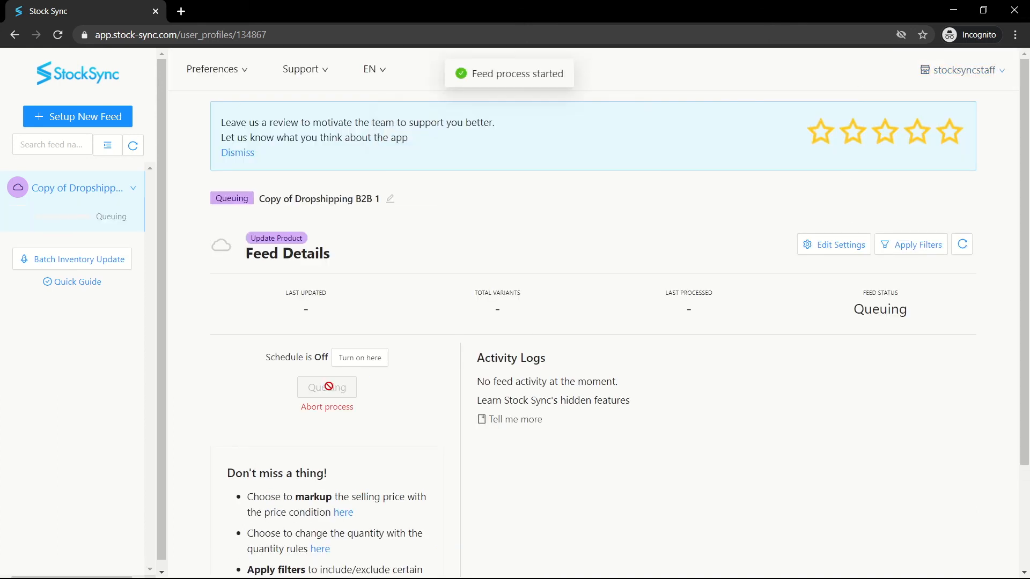
pyautogui.moveTo(335, 379)
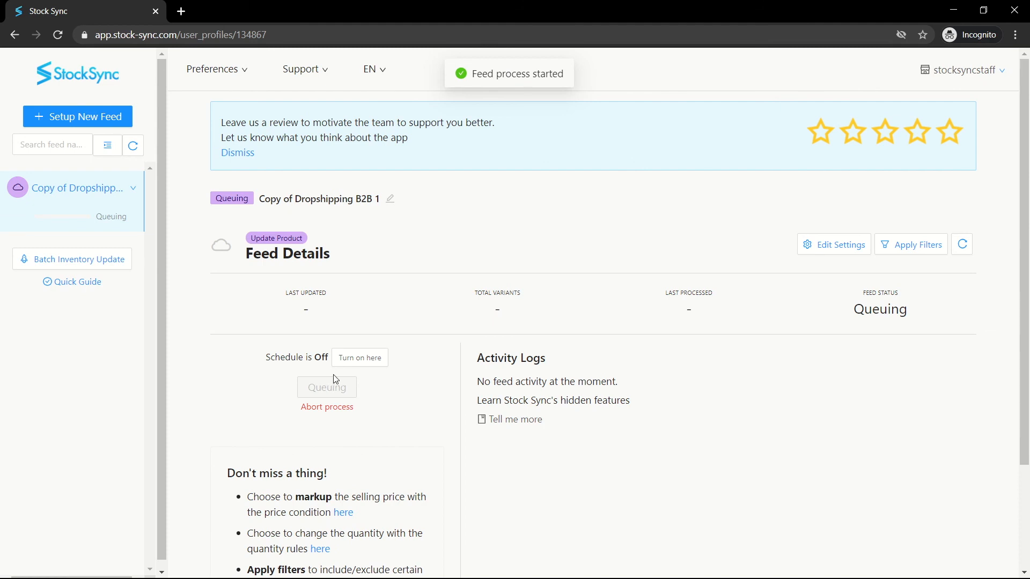